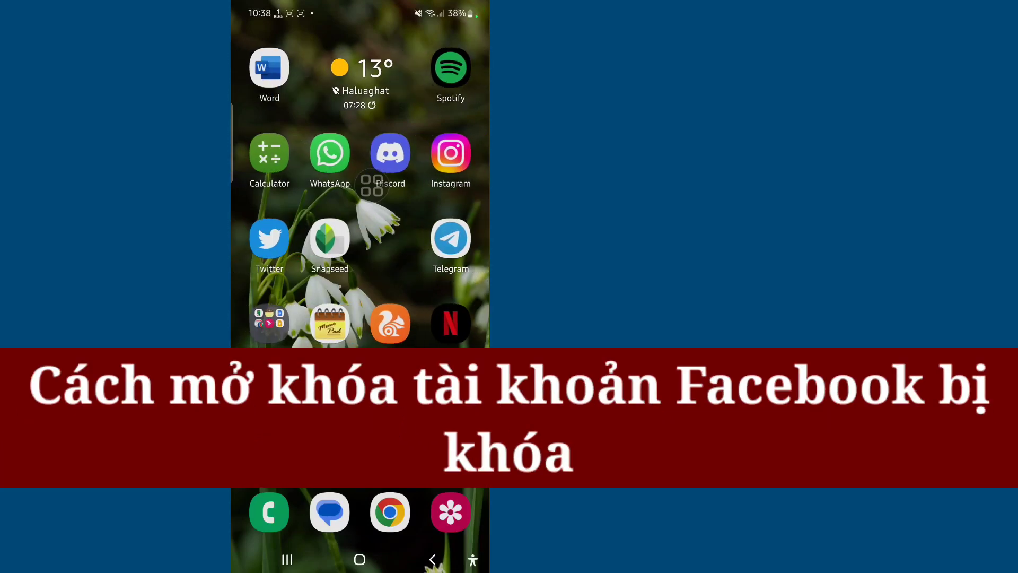
Step: Swipe the home screen left to the page holding the Facebook and Brave icons
{"action": "scroll", "scroll_direction": "left", "scroll_amount": 3}
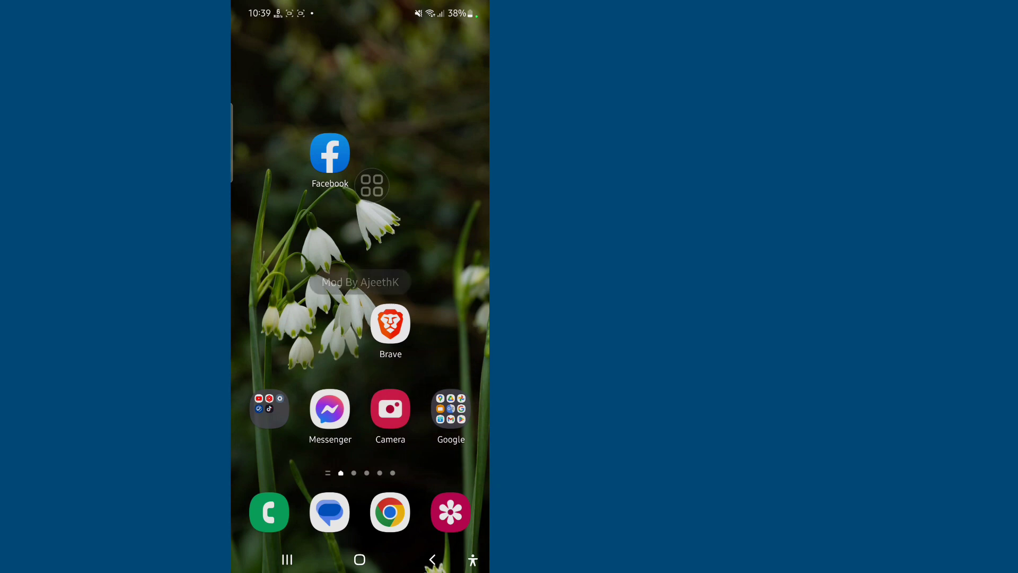
{"action": "left_click", "coordinate": [330, 153]}
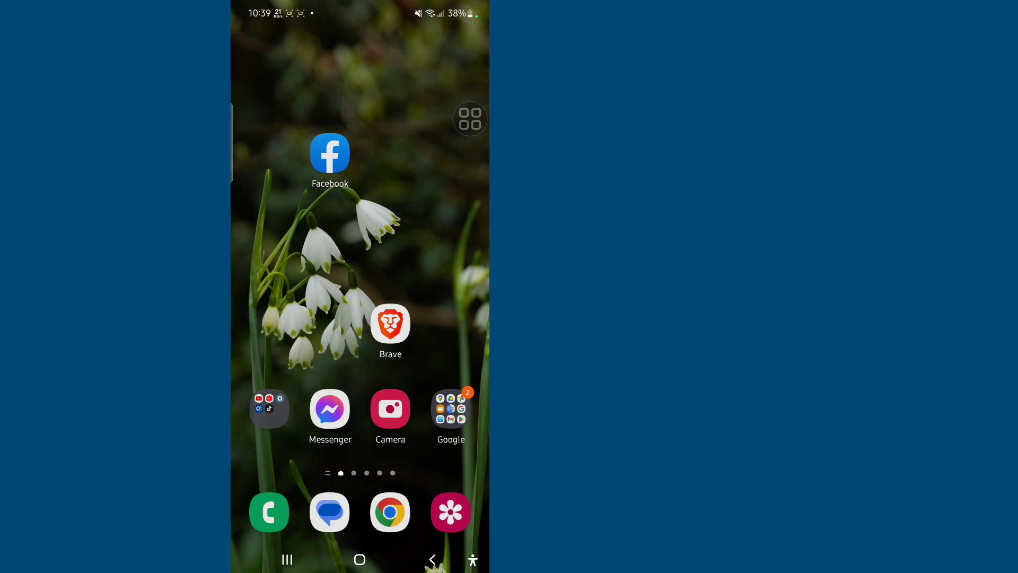
Step: Search Google in Brave for 'locked facebook account' via the 'locked' suggestion
{"action": "left_click", "coordinate": [390, 324]}
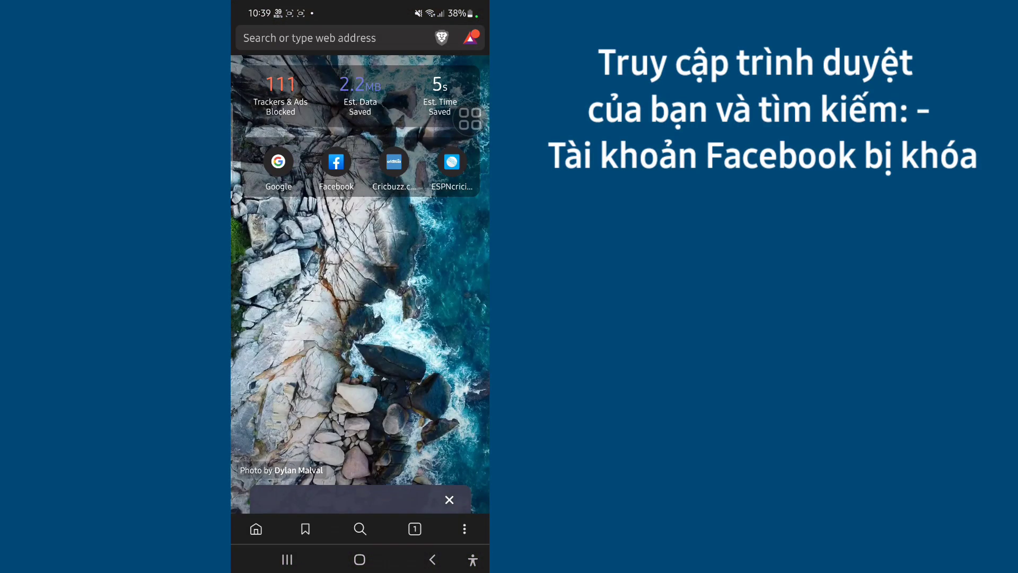
{"action": "left_click", "coordinate": [278, 161]}
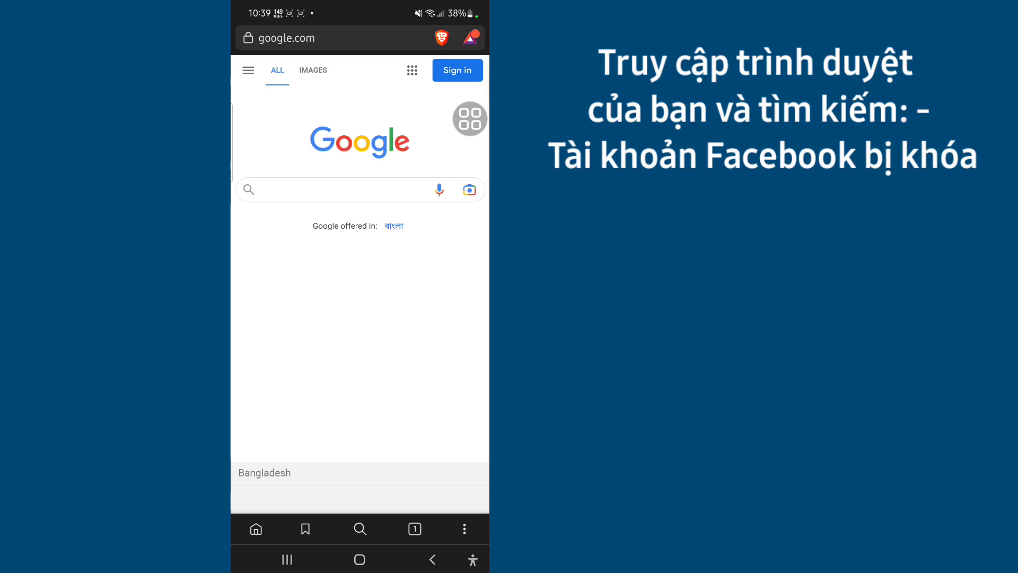
{"action": "left_click", "coordinate": [337, 189]}
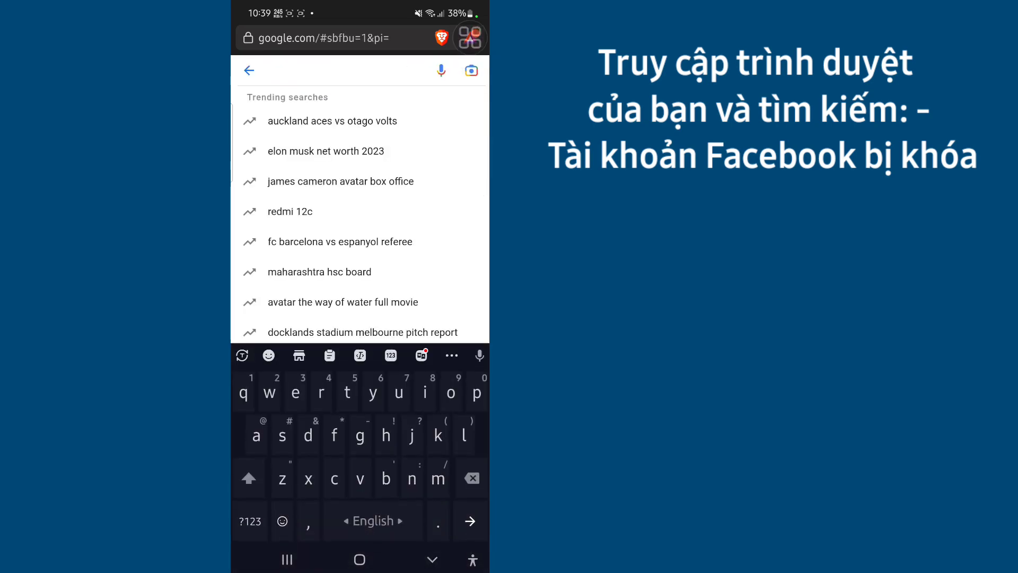
{"action": "type", "text": "lock"}
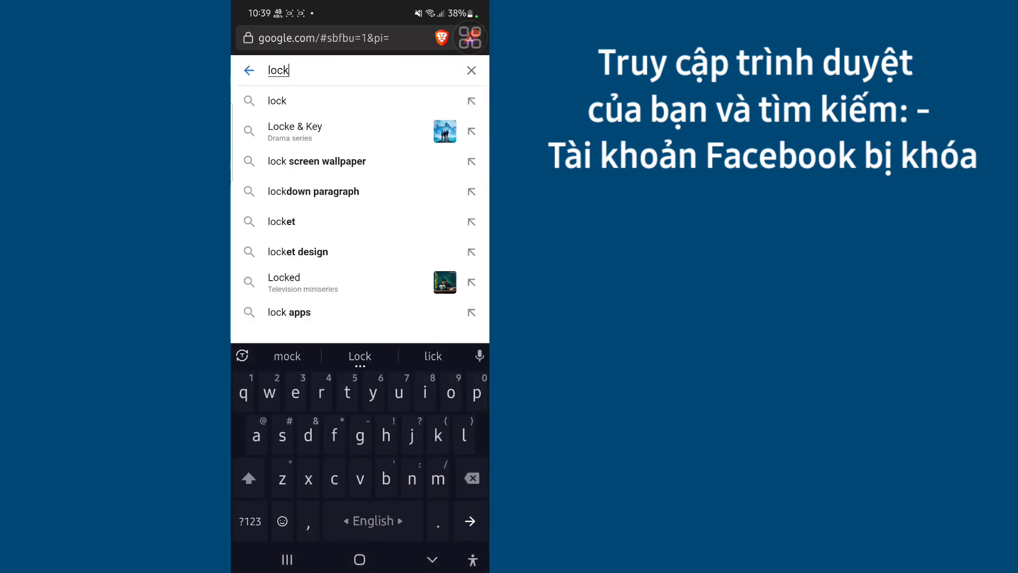
{"action": "type", "text": "ed"}
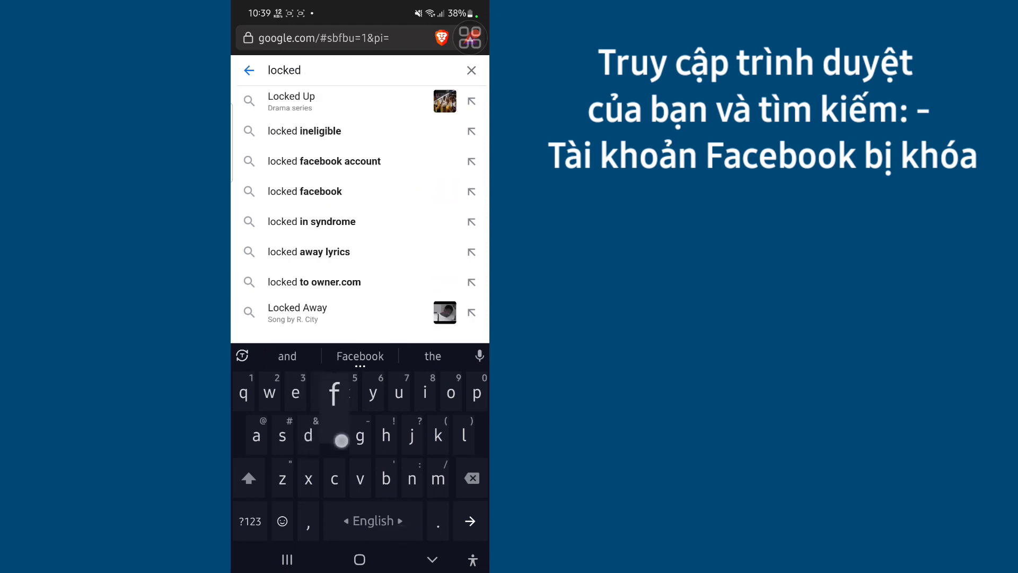
{"action": "left_click", "coordinate": [324, 162]}
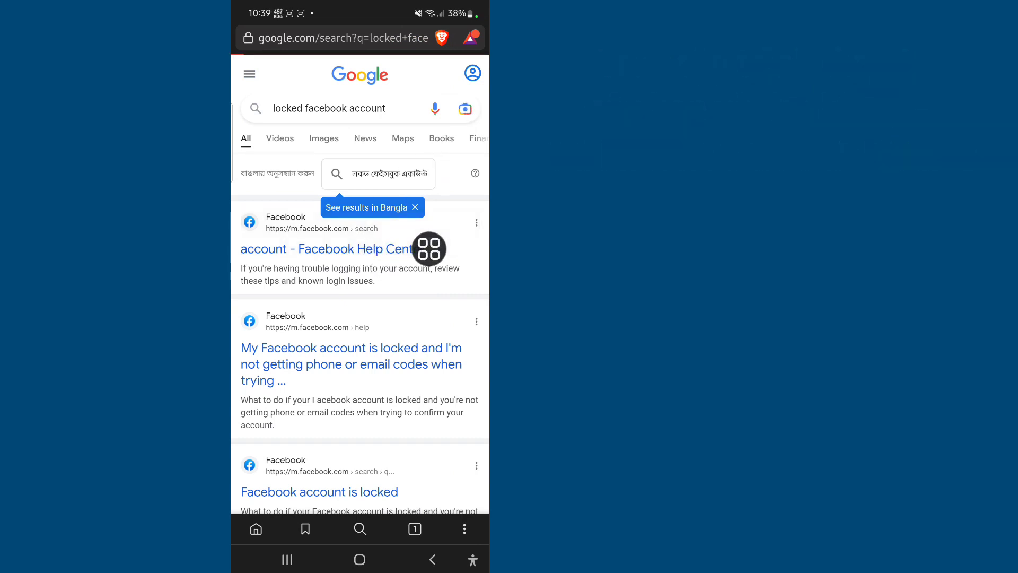
Step: Search the Facebook Help Center for 'locked account' articles
{"action": "left_click", "coordinate": [325, 248]}
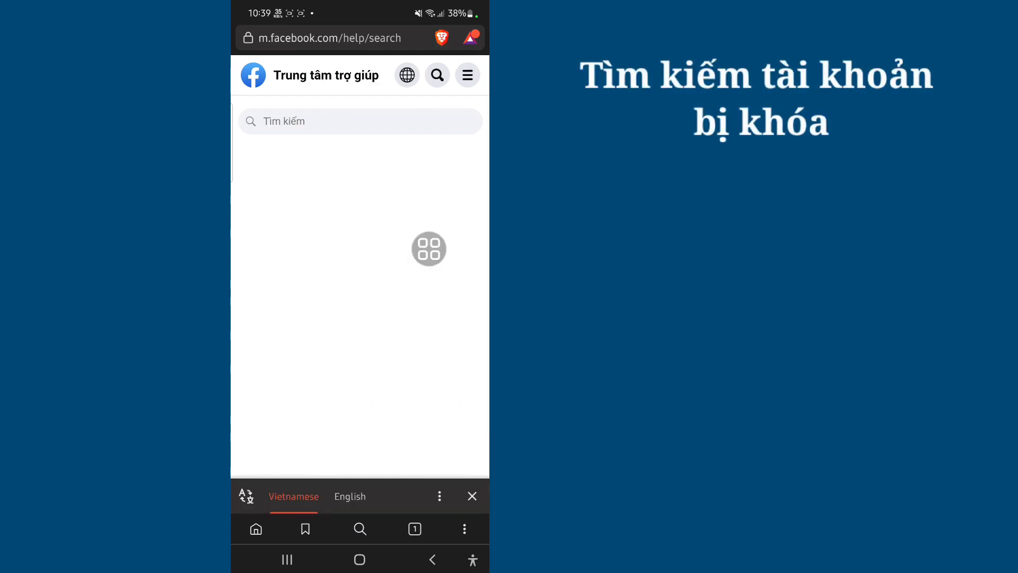
{"action": "left_click", "coordinate": [360, 121]}
{"action": "type", "text": "locked account"}
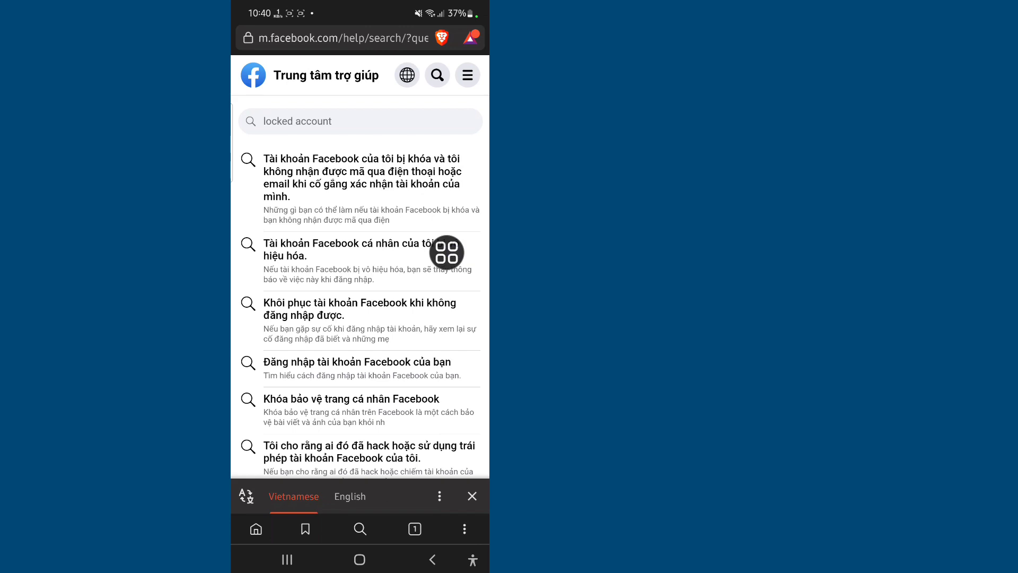
Step: Read the disabled-account article and follow its login troubleshooting link to m.facebook.com/login/identify
{"action": "left_click", "coordinate": [361, 248]}
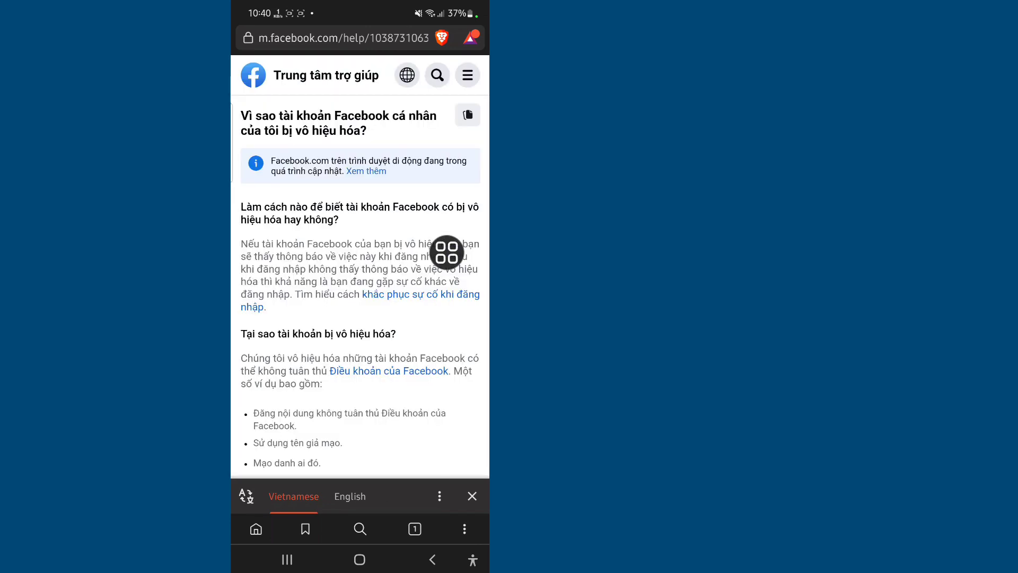
{"action": "scroll", "scroll_direction": "down", "scroll_amount": 3}
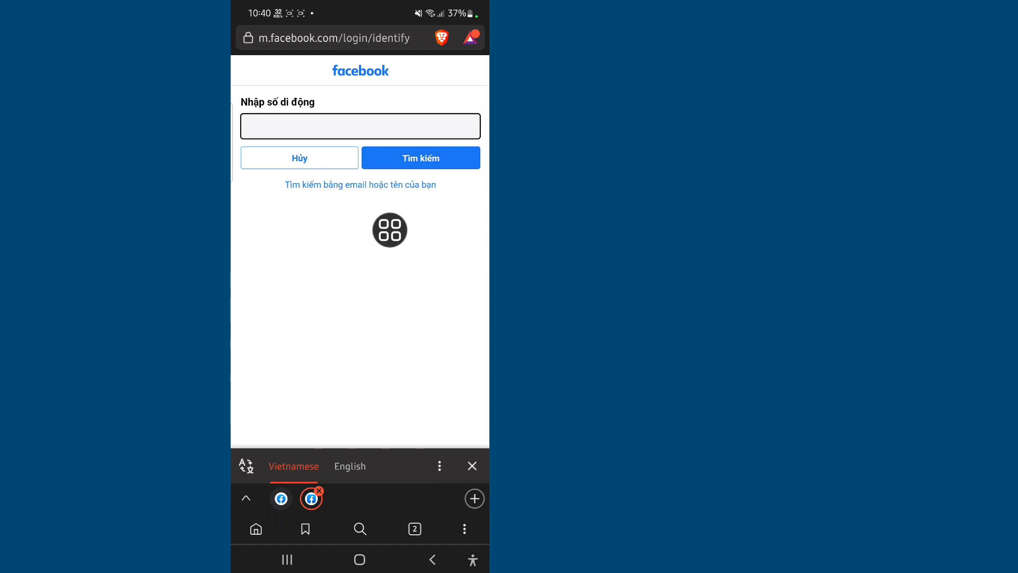
{"action": "left_click", "coordinate": [360, 125]}
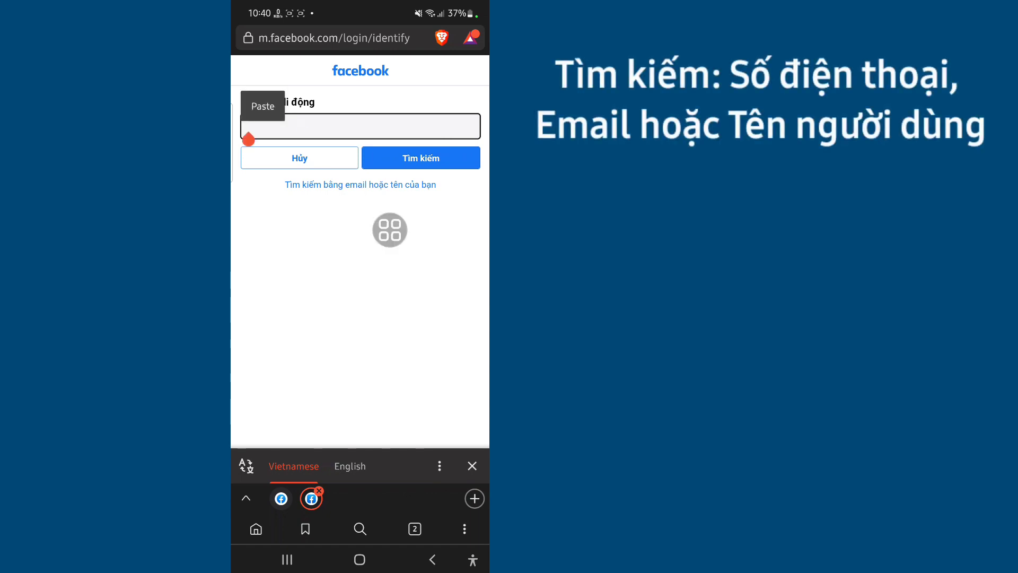
{"action": "type", "text": "maisha.sara.3781"}
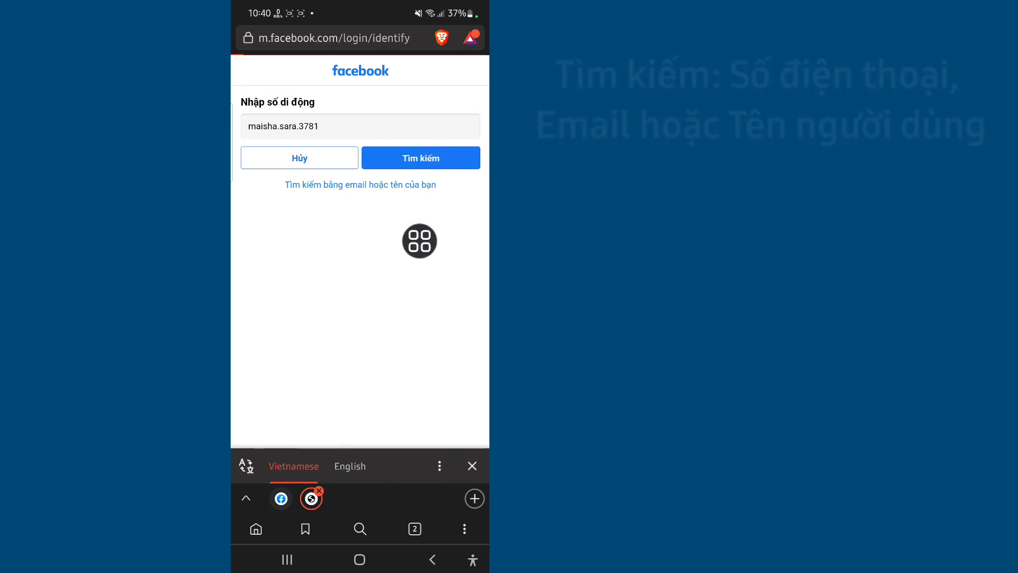
{"action": "left_click", "coordinate": [420, 157]}
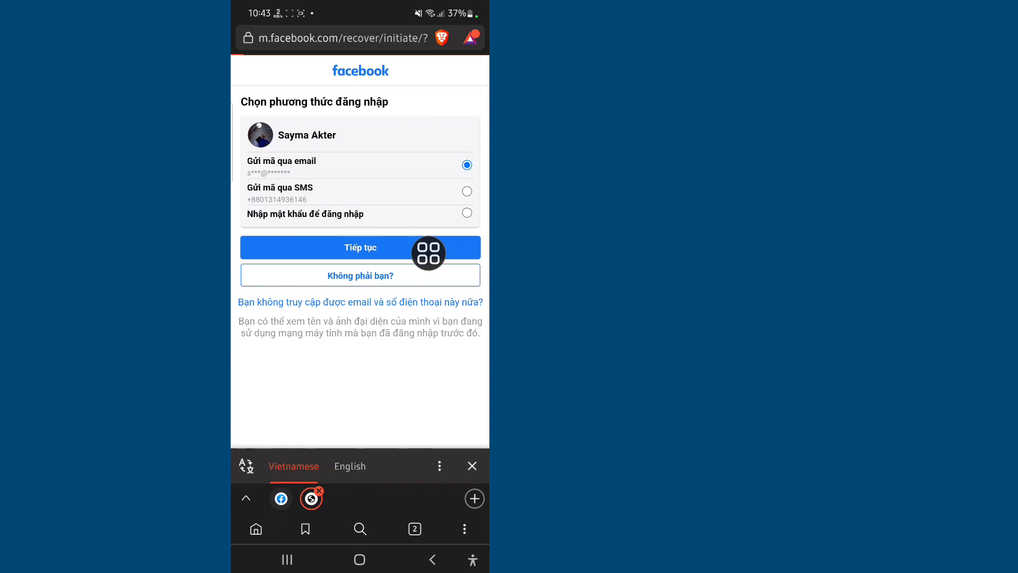
{"action": "left_click", "coordinate": [342, 247]}
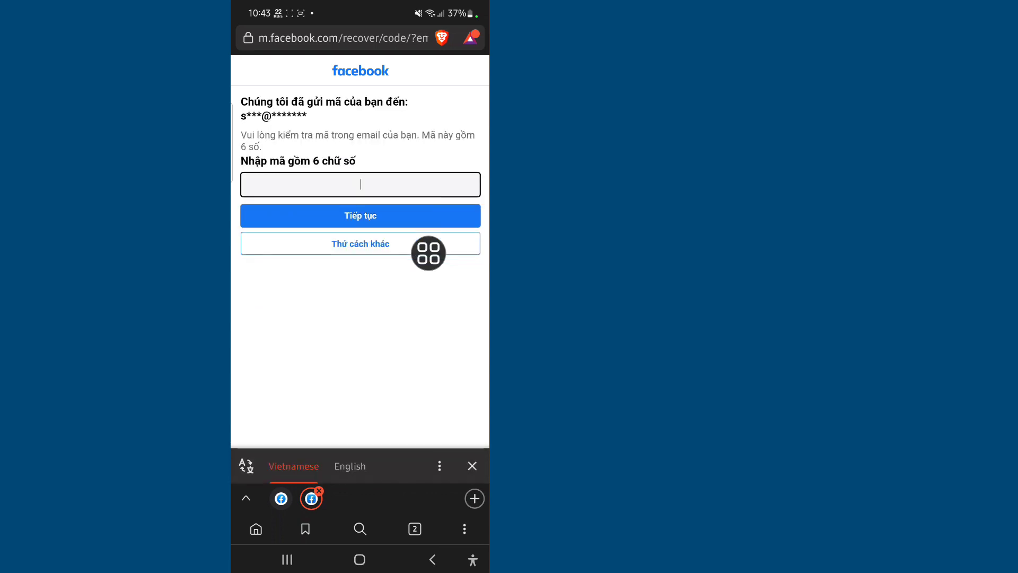